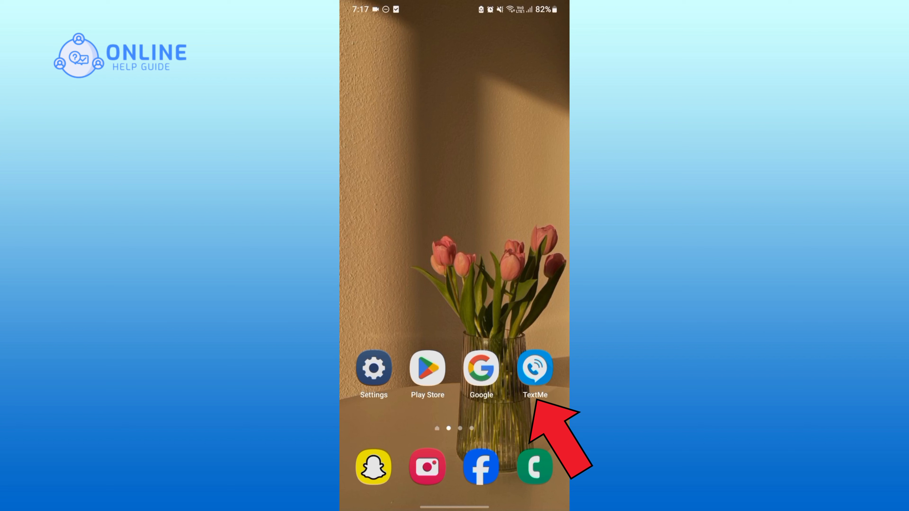
# Bring up the quick options menu for the TextMe app on the home screen
pyautogui.click(536, 371)
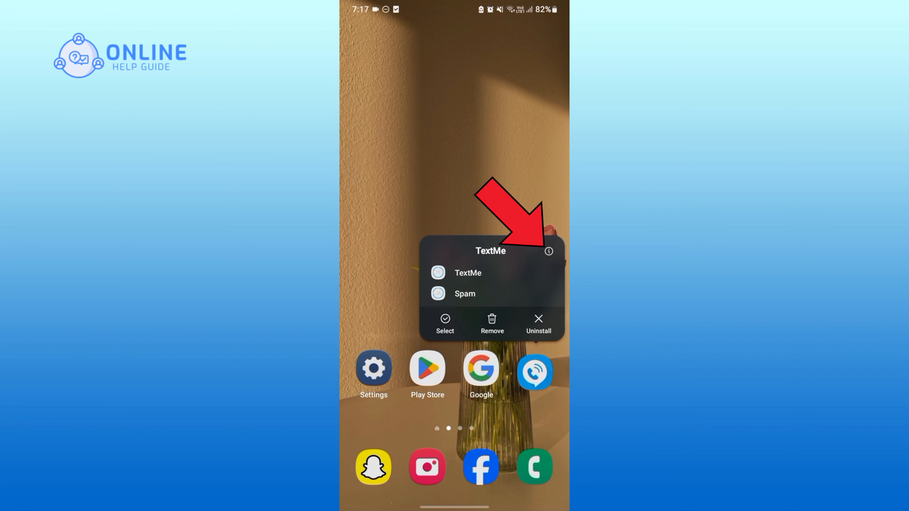
# Go to TextMe's App info page from its shortcut menu
pyautogui.click(549, 252)
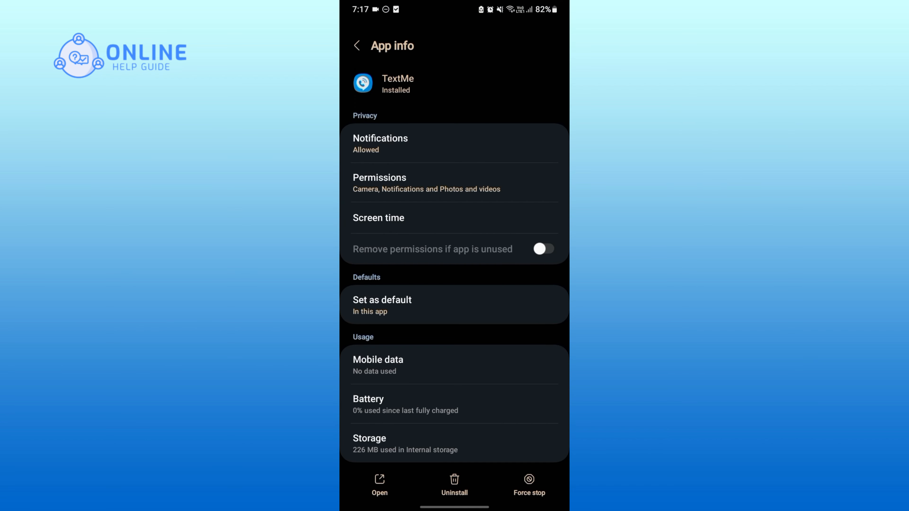
pyautogui.click(544, 249)
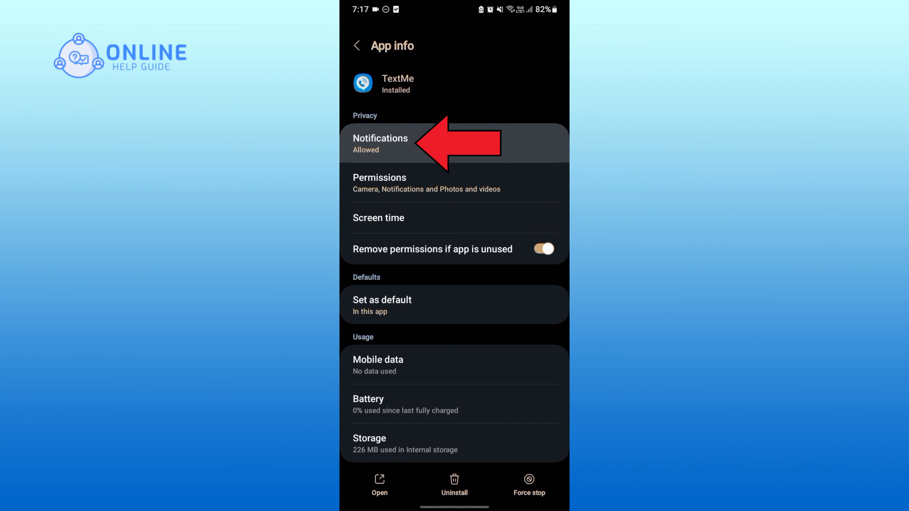
# In TextMe's notification settings, switch Allow notifications off so all its notifications are blocked
pyautogui.click(380, 142)
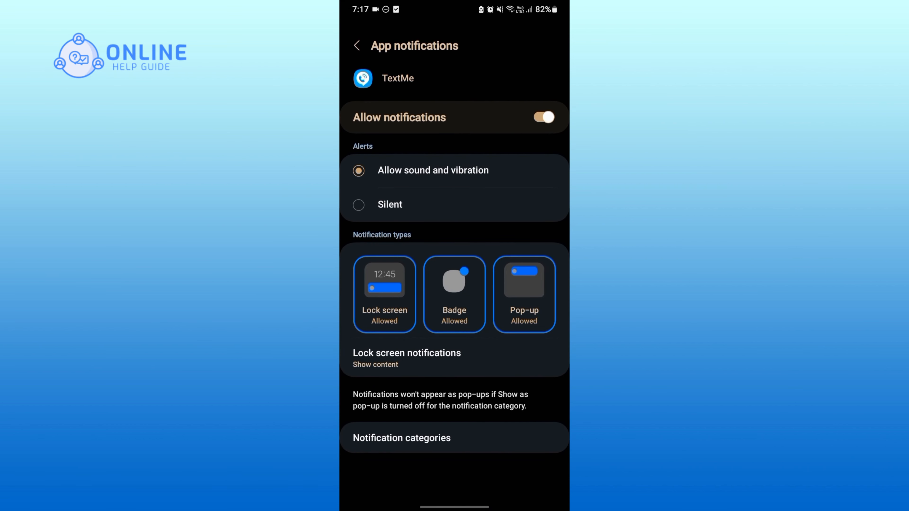
pyautogui.click(547, 120)
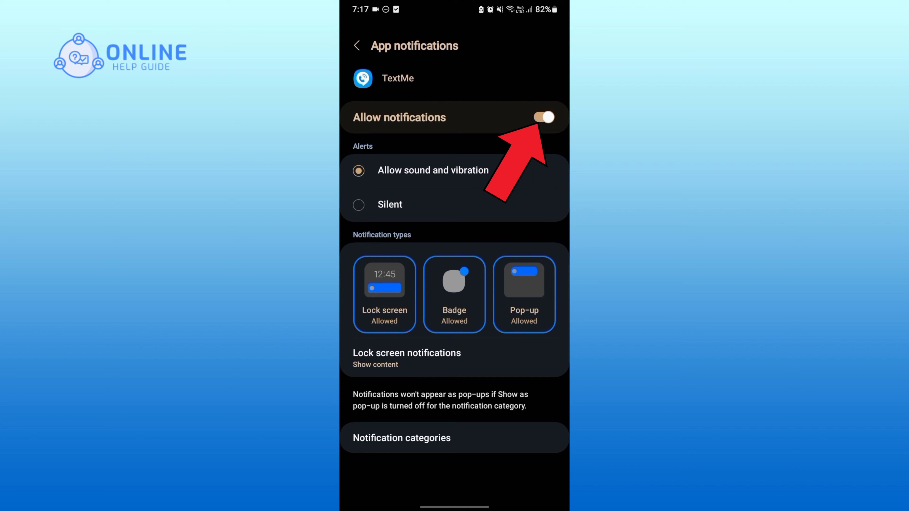
pyautogui.click(548, 121)
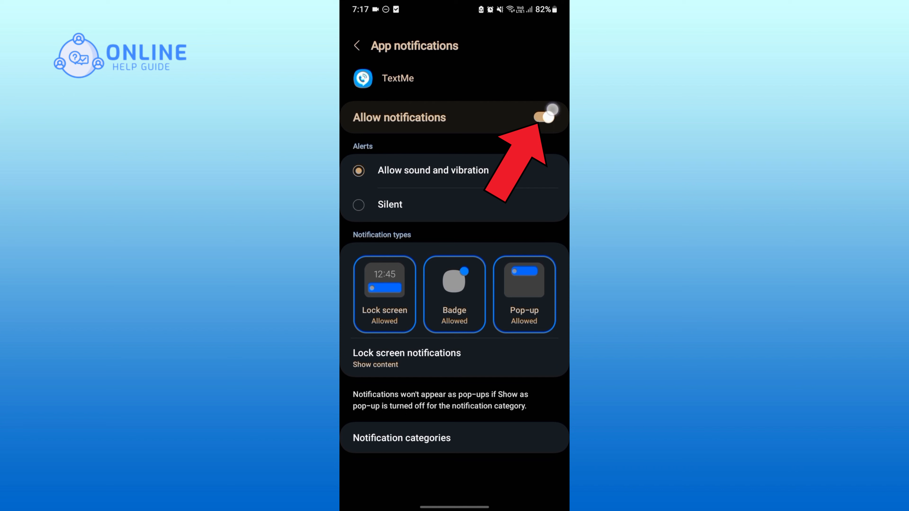
pyautogui.click(547, 117)
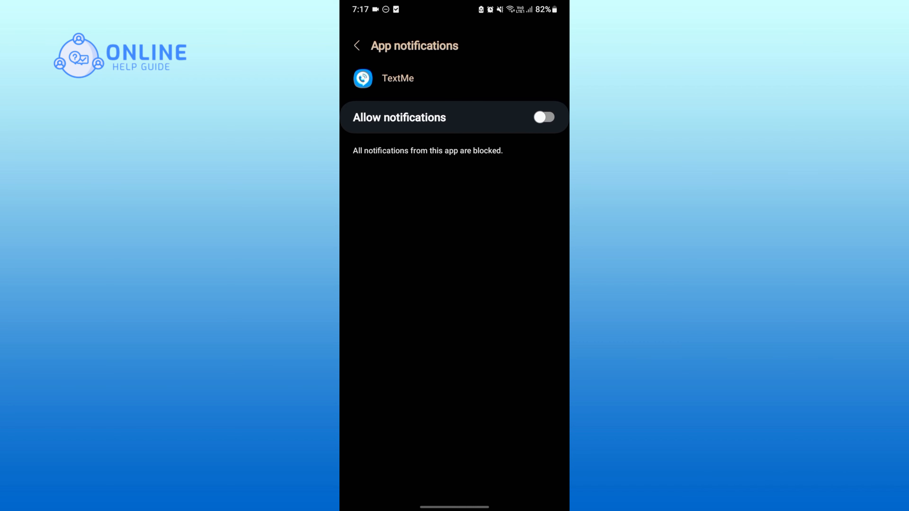